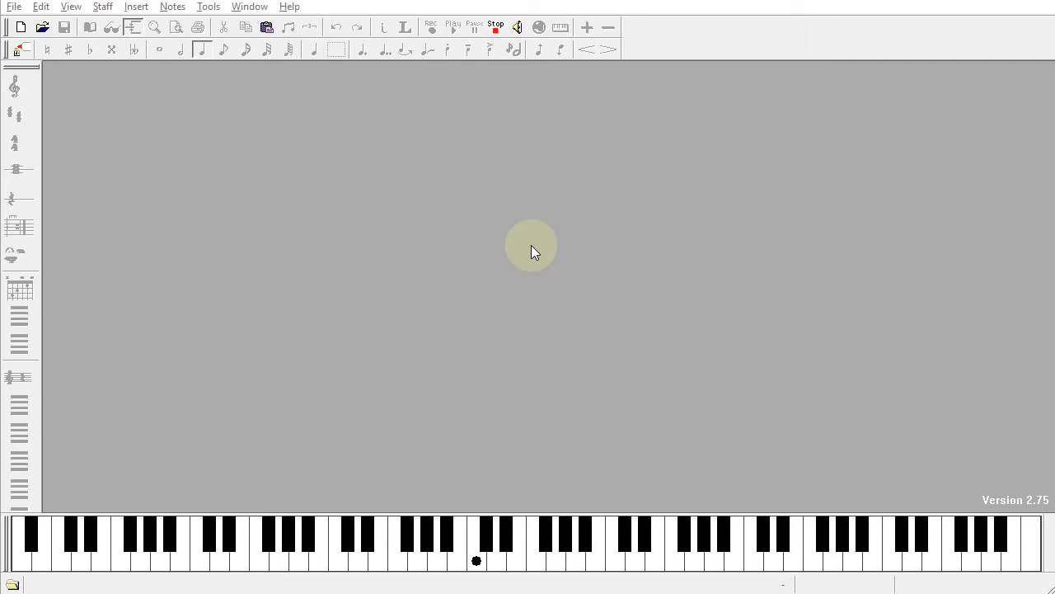
pyautogui.moveTo(513, 264)
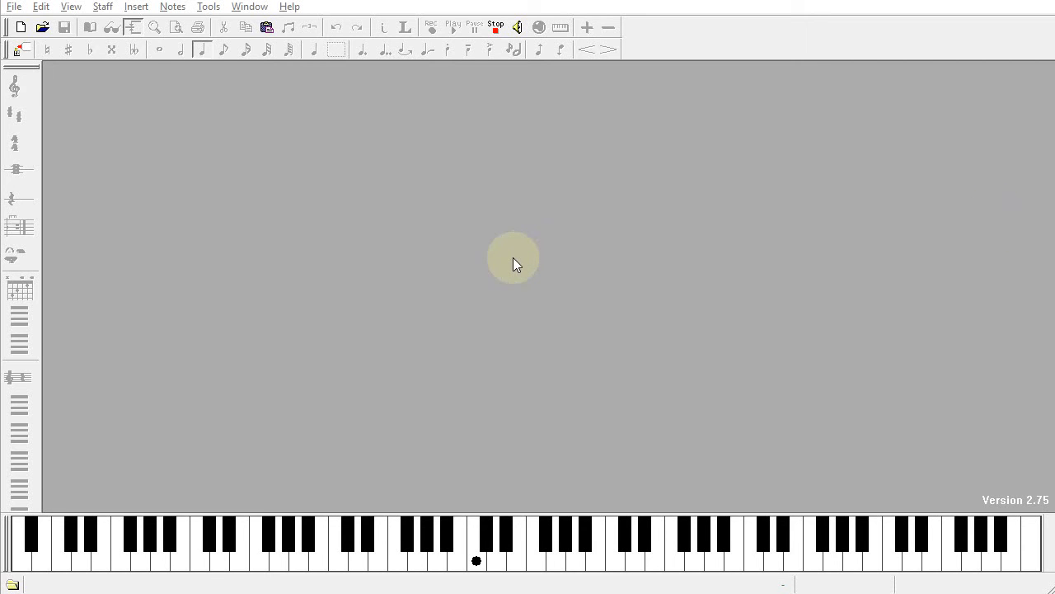
pyautogui.moveTo(376, 277)
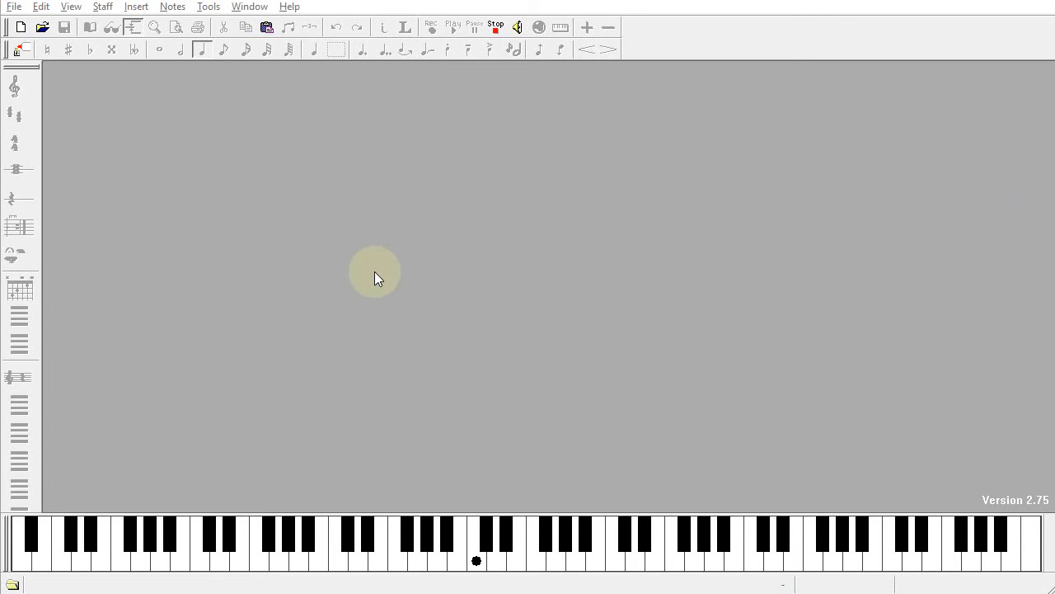
pyautogui.moveTo(311, 320)
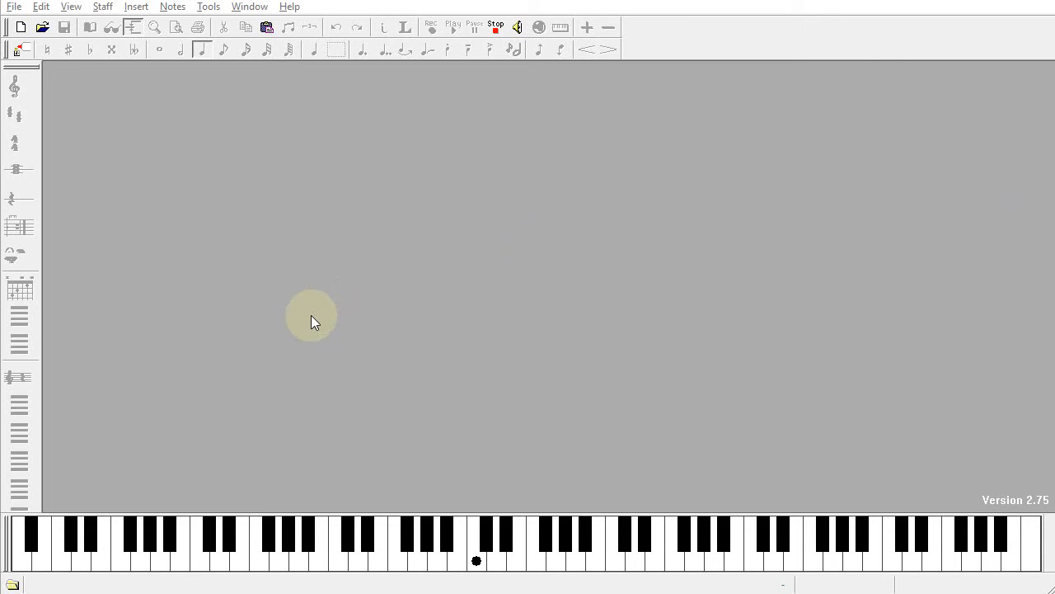
pyautogui.moveTo(218, 389)
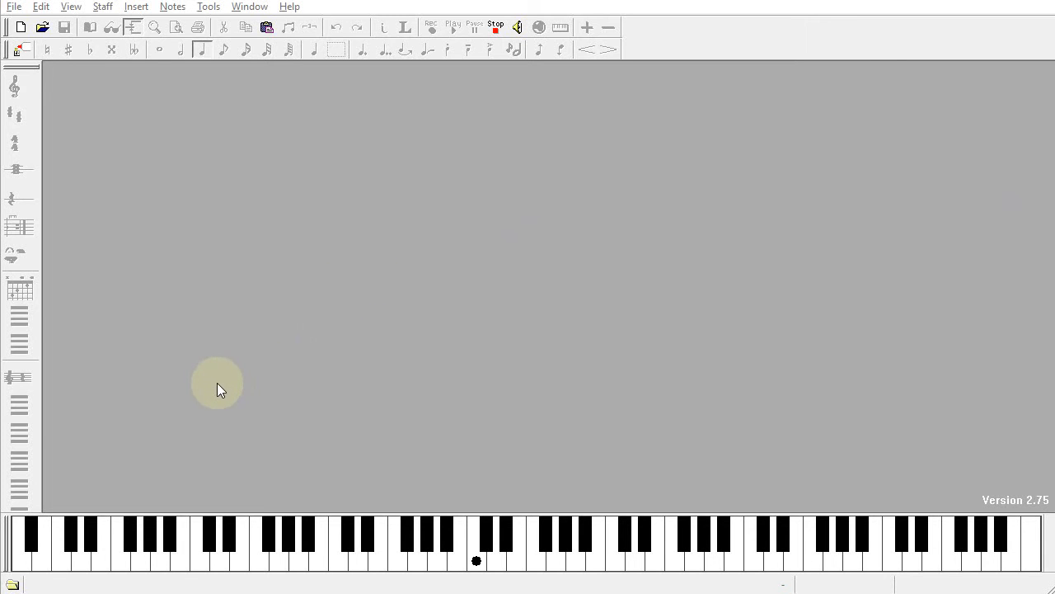
pyautogui.moveTo(18, 411)
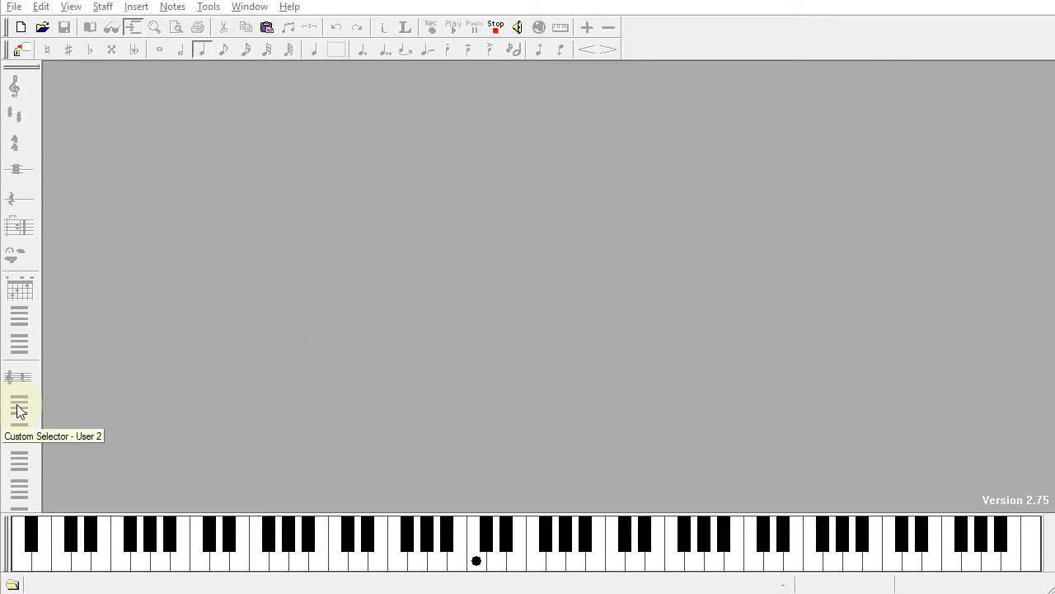
# Fill one custom selector's staff with a treble clef and 4/4 time signature so its icon updates
pyautogui.rightClick(18, 407)
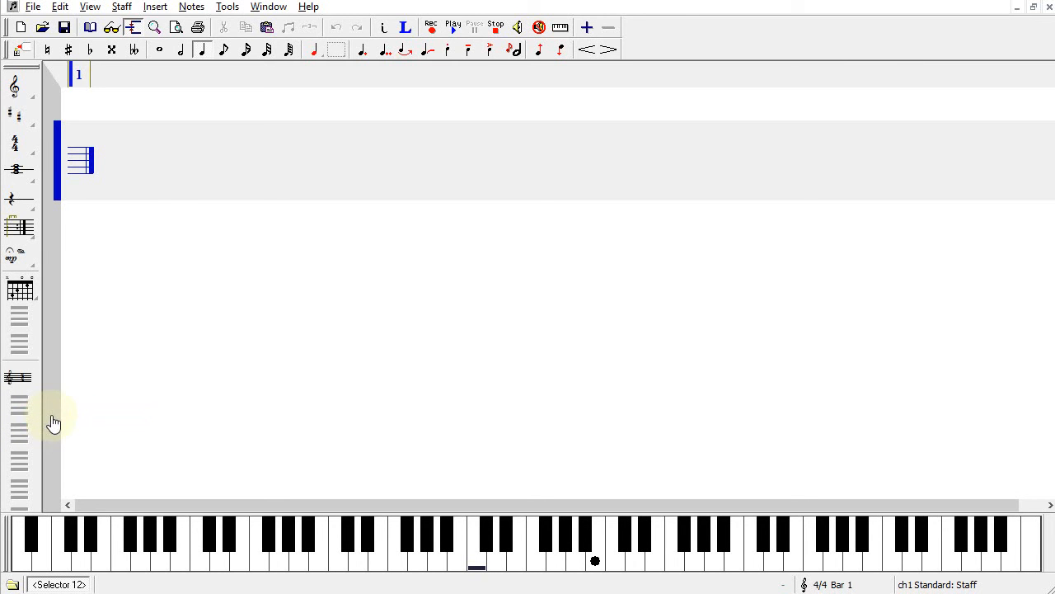
pyautogui.click(13, 86)
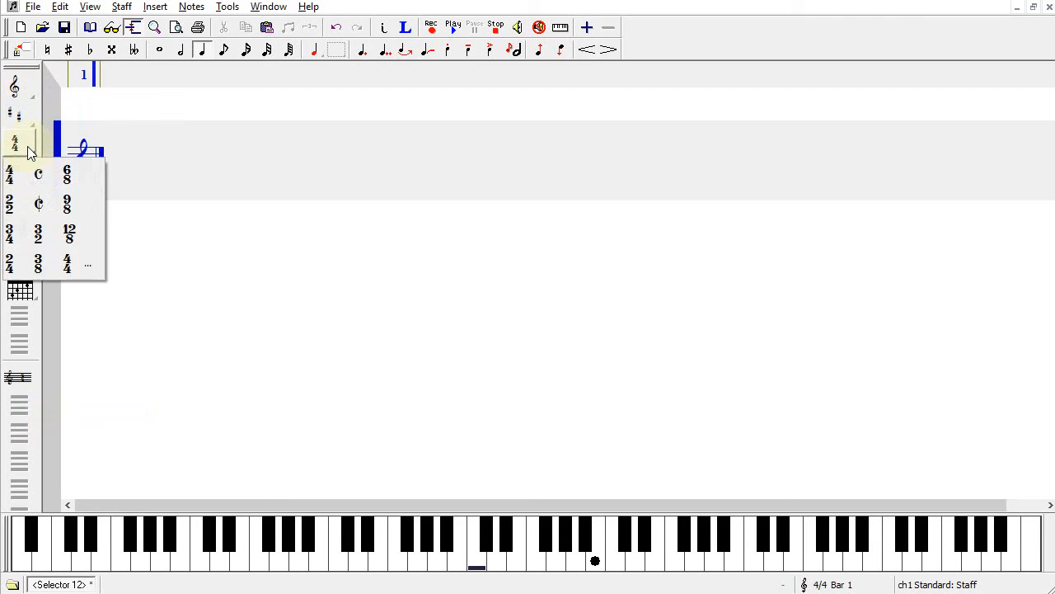
pyautogui.click(10, 174)
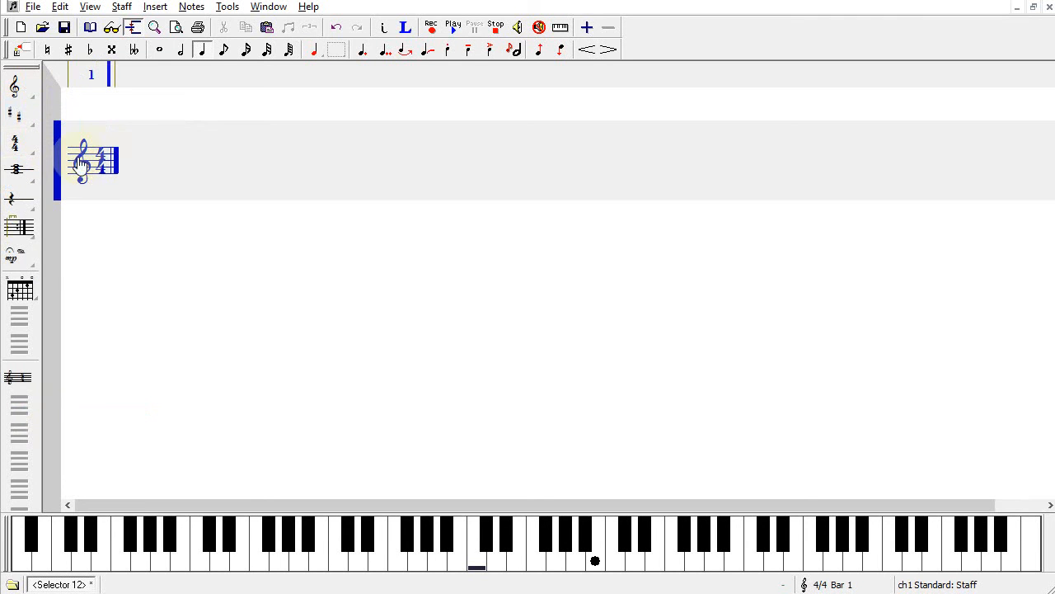
pyautogui.moveTo(84, 112)
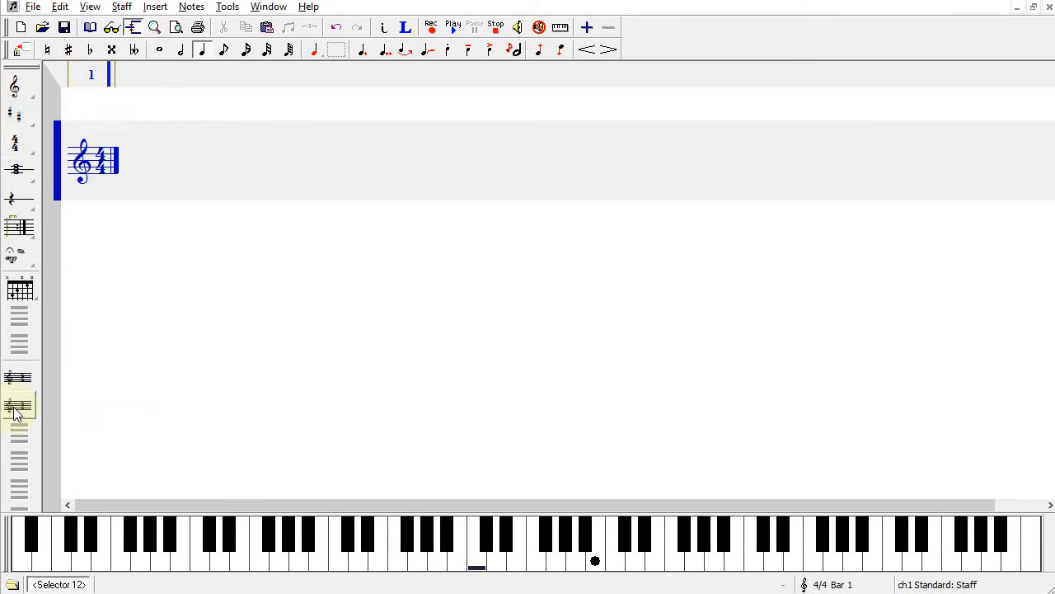
pyautogui.rightClick(16, 409)
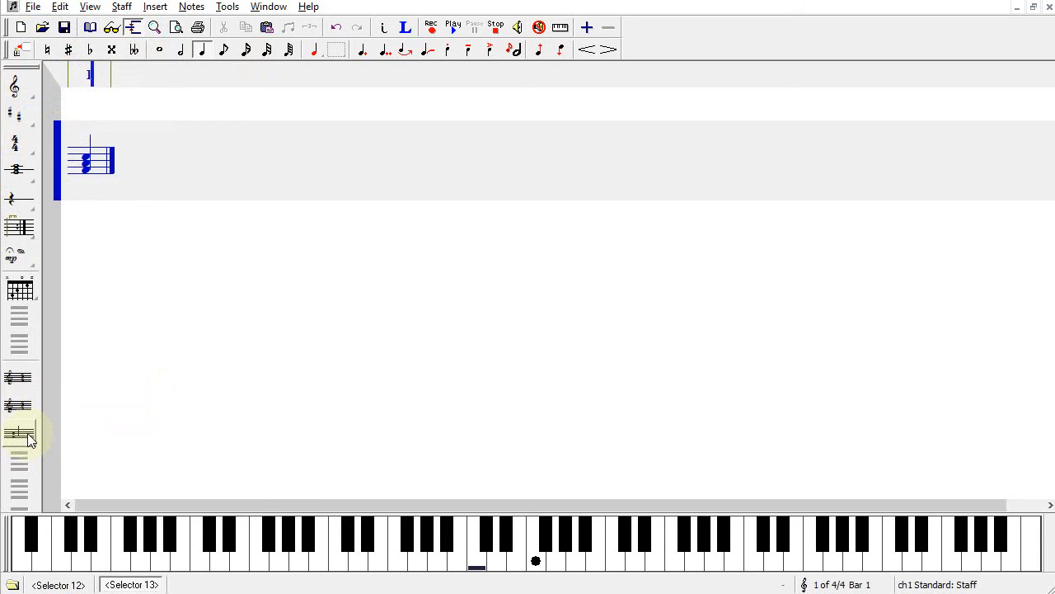
pyautogui.moveTo(26, 449)
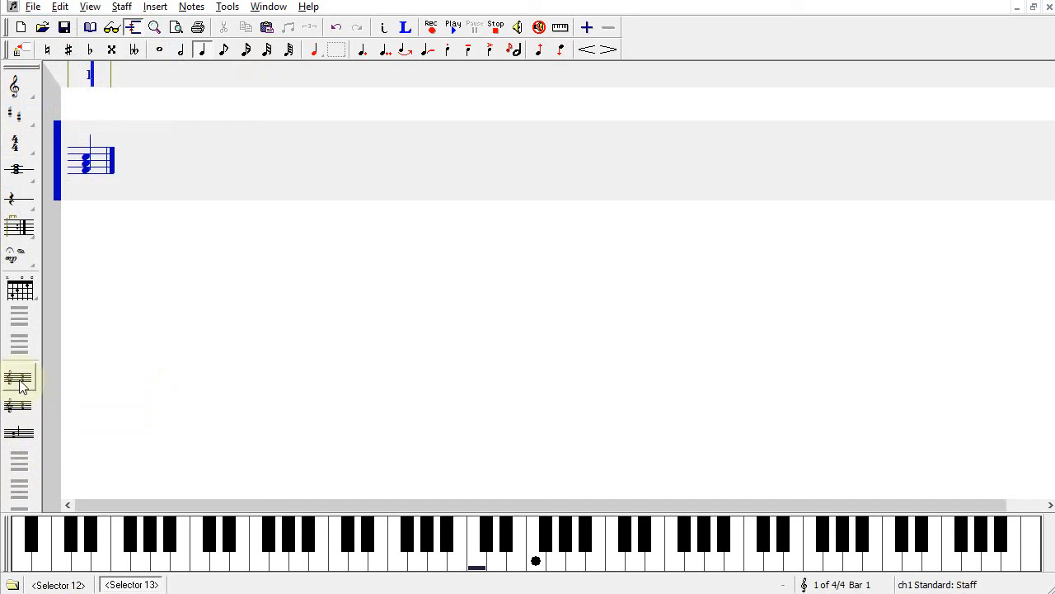
# Reset the clef/time selector to factory defaults, cancelling a reset of the wrong selector first
pyautogui.rightClick(18, 379)
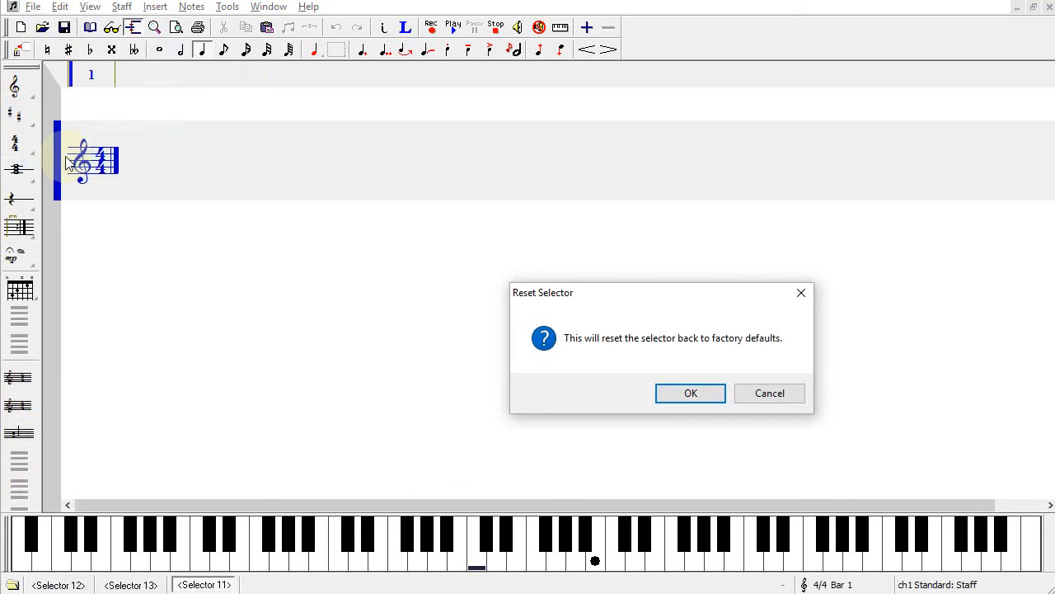
pyautogui.click(690, 393)
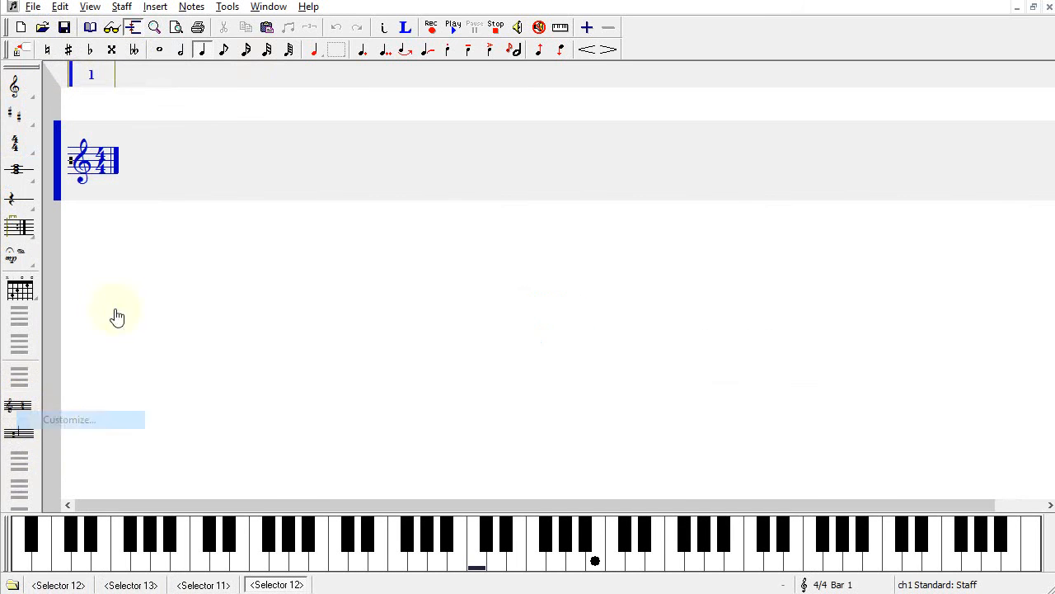
pyautogui.click(33, 7)
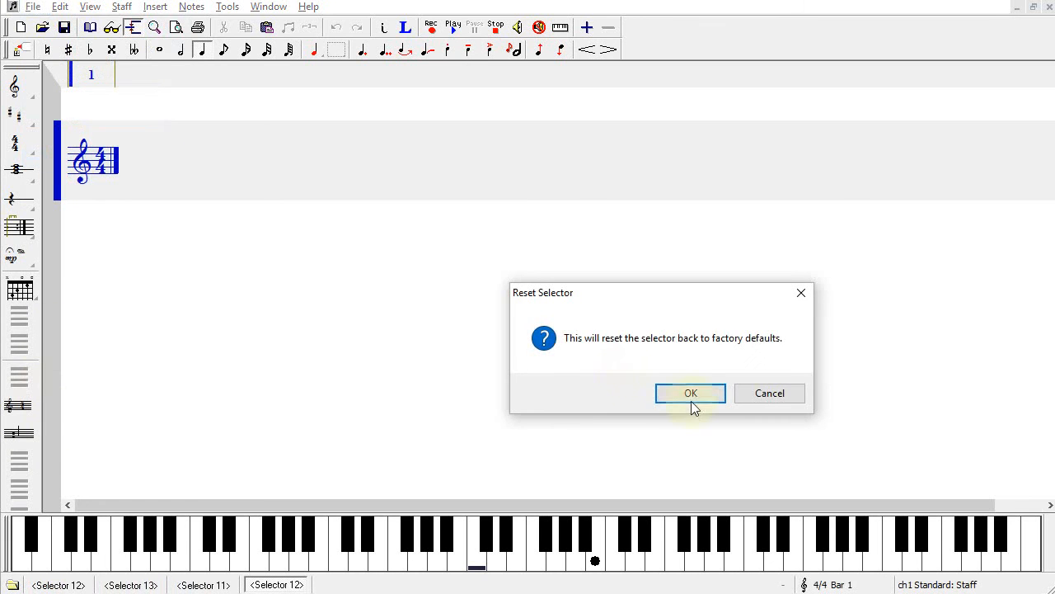
pyautogui.click(690, 393)
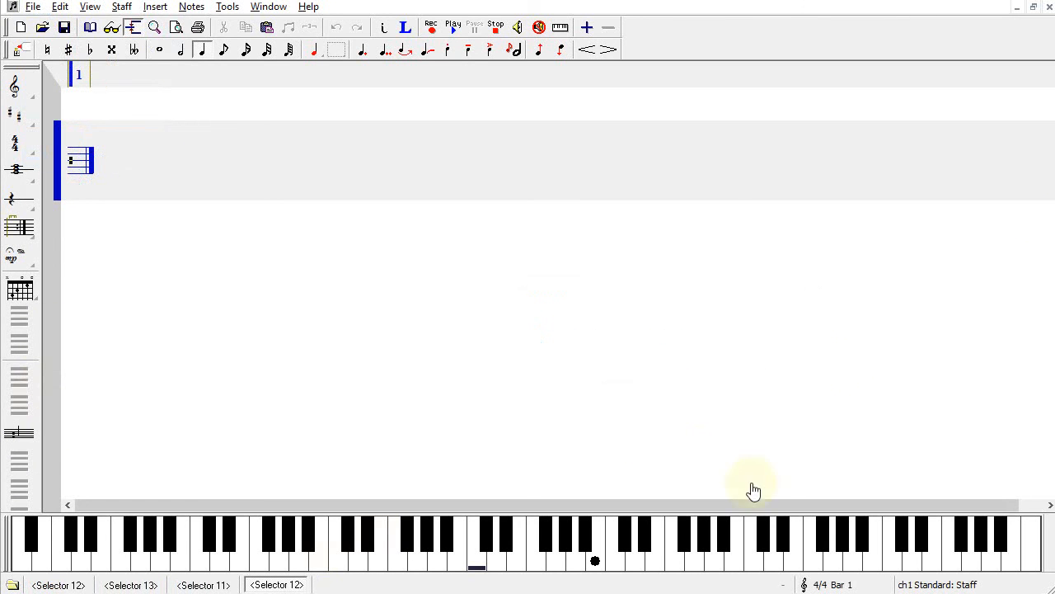